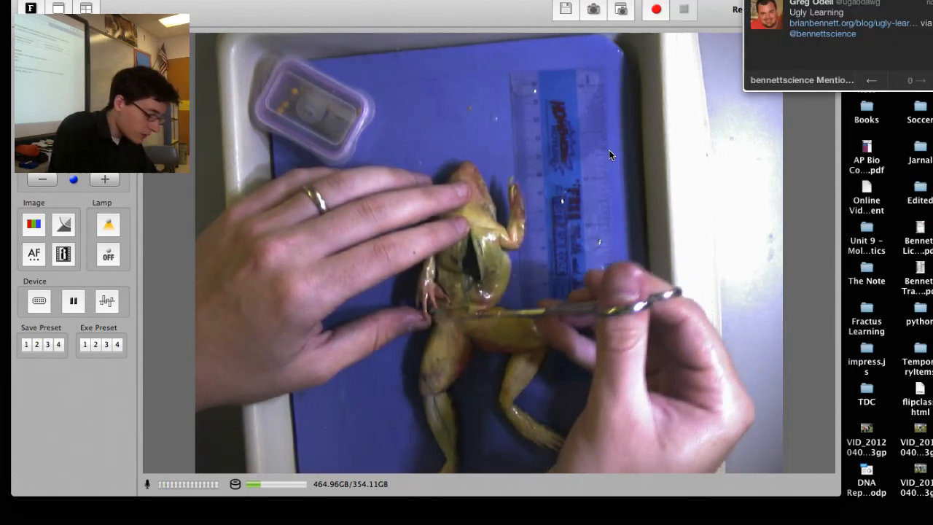
pyautogui.click(655, 9)
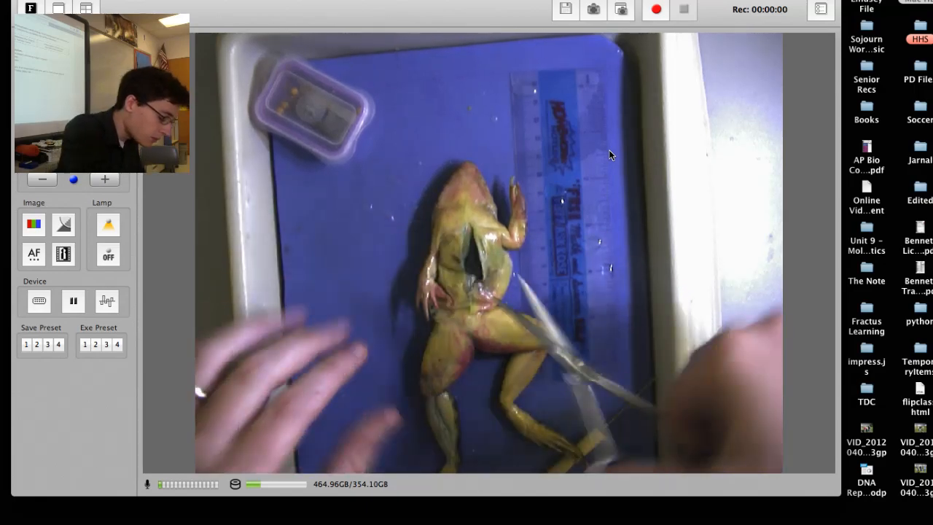